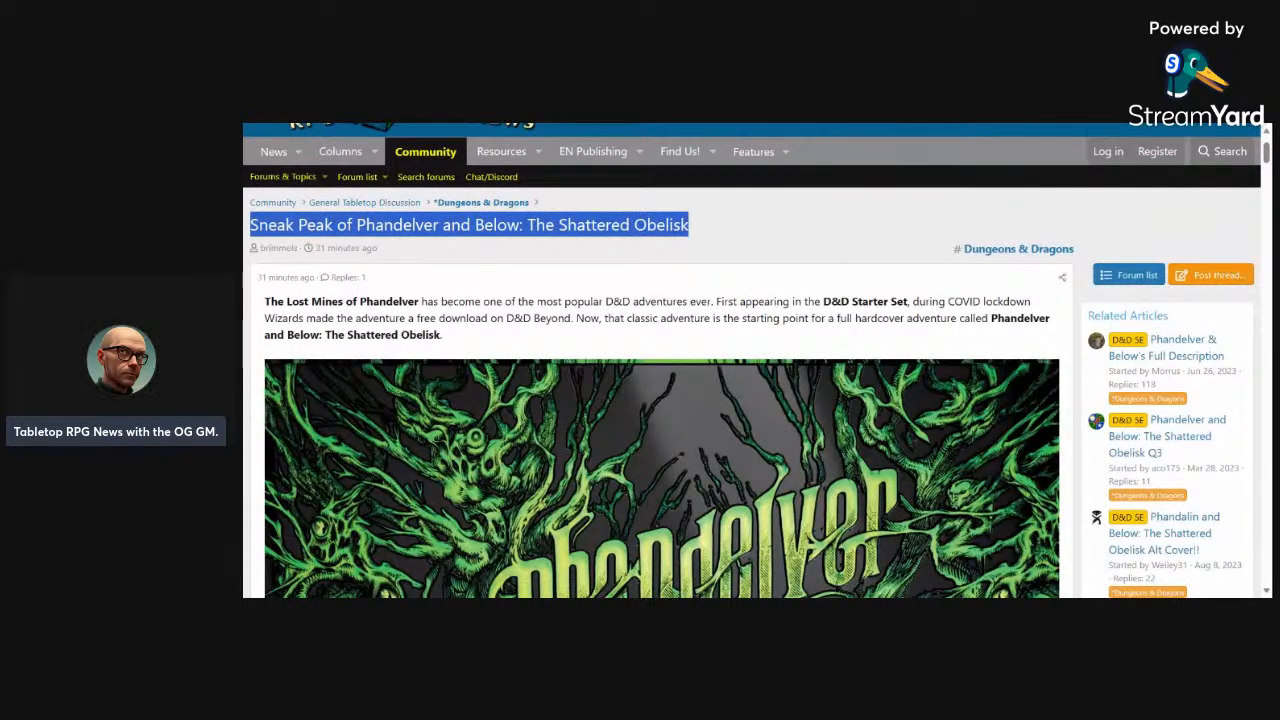
scroll(down, 3)
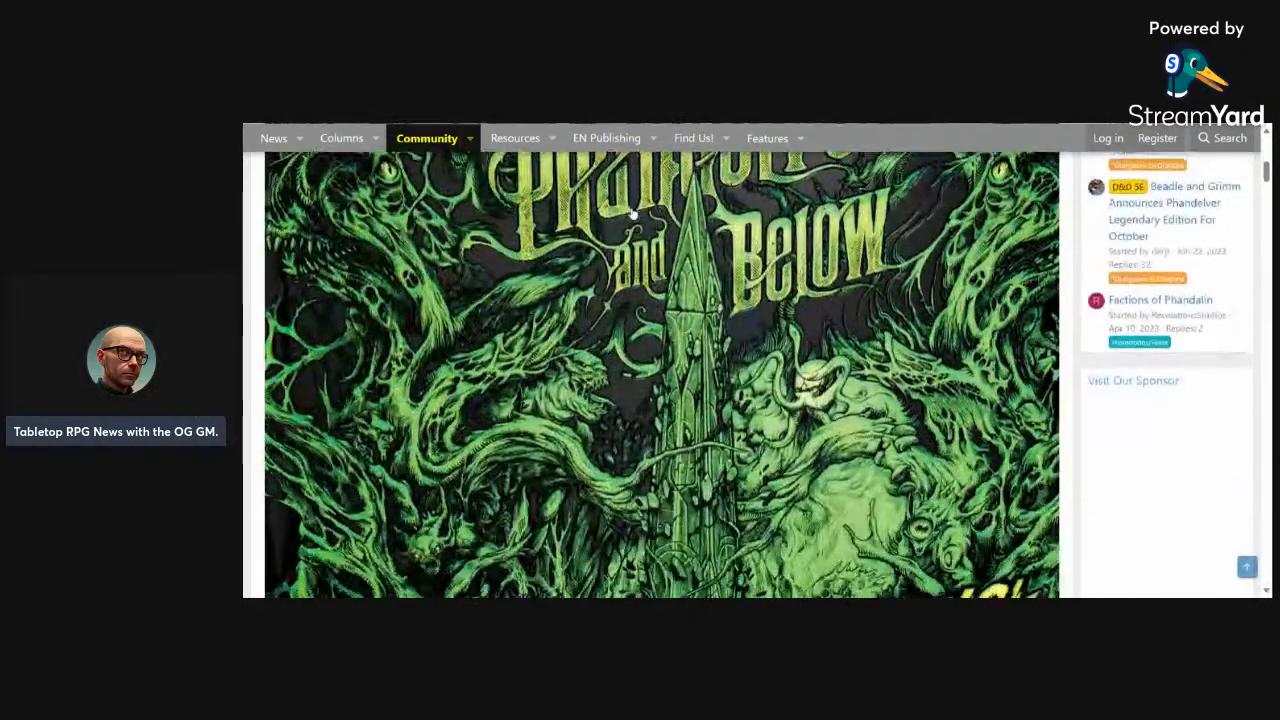
scroll(down, 3)
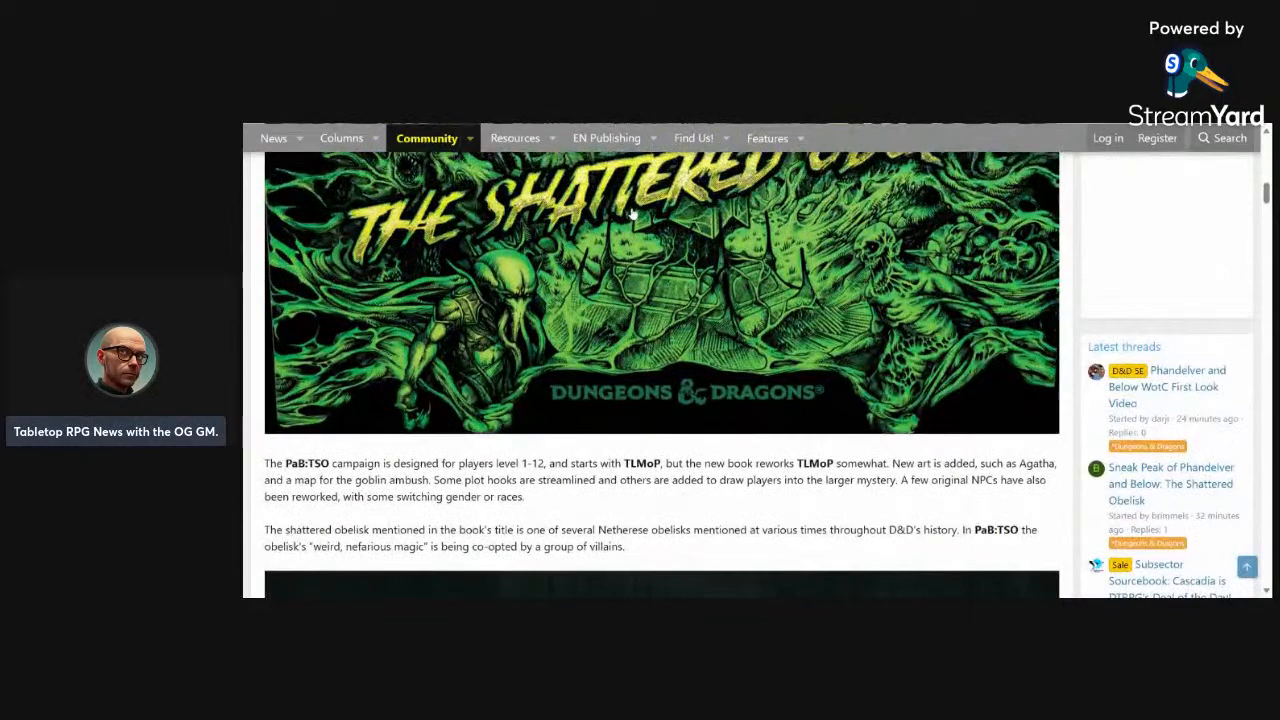
scroll(down, 3)
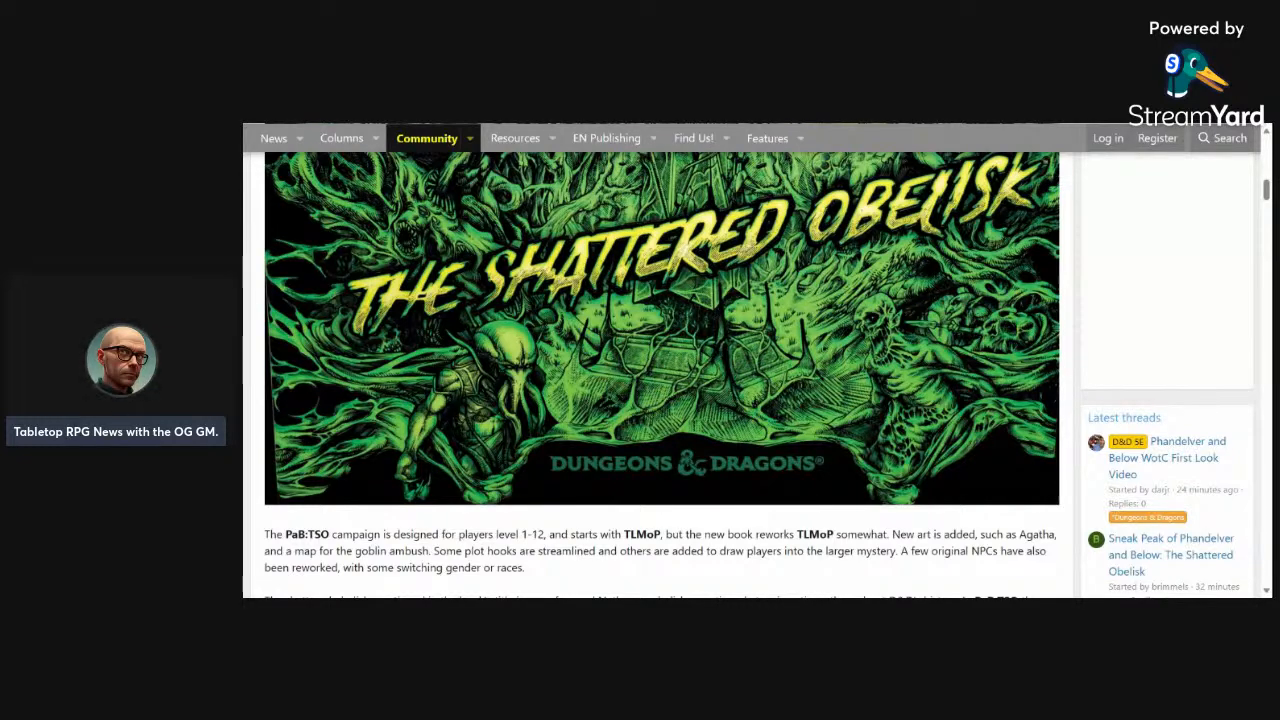
scroll(down, 3)
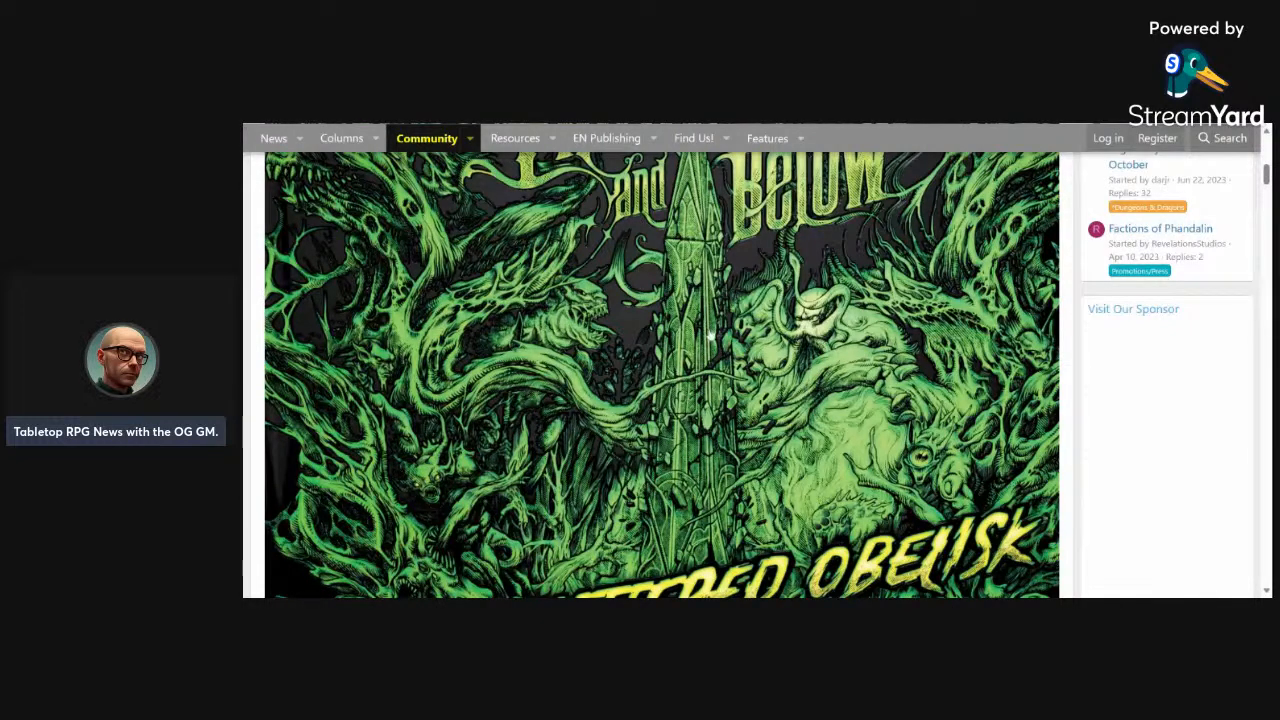
scroll(down, 3)
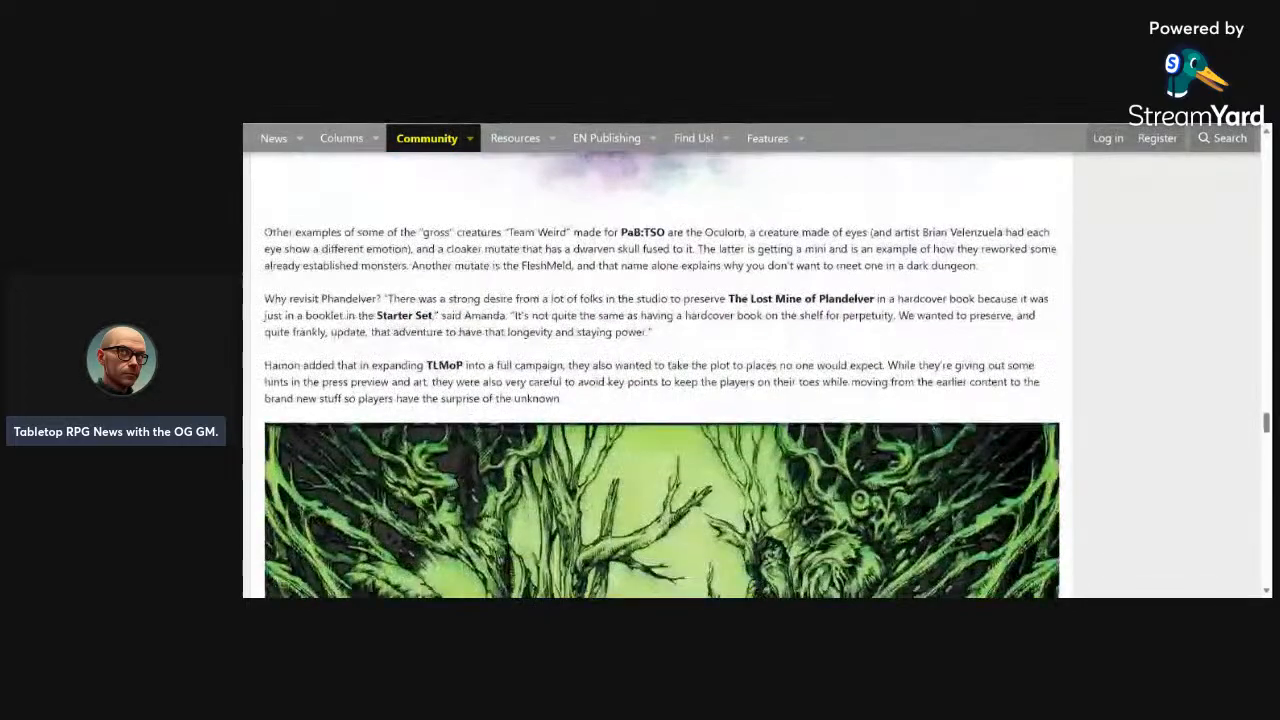
scroll(down, 3)
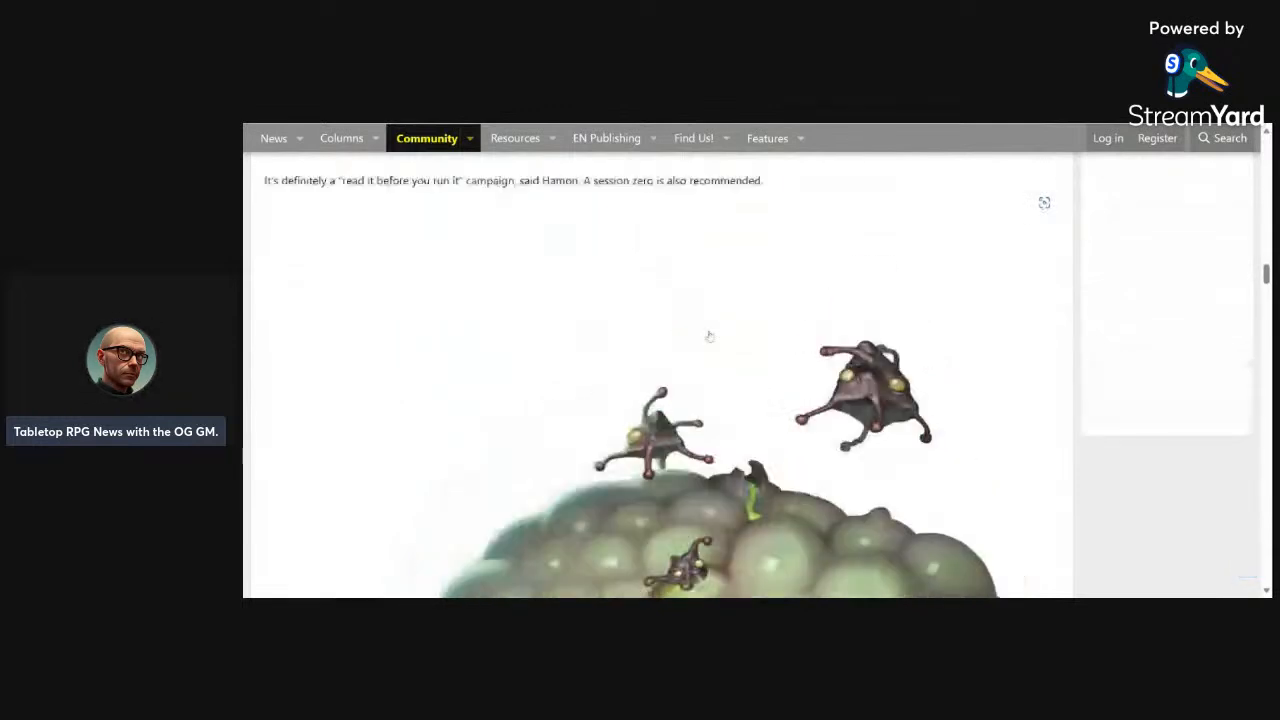
scroll(up, 3)
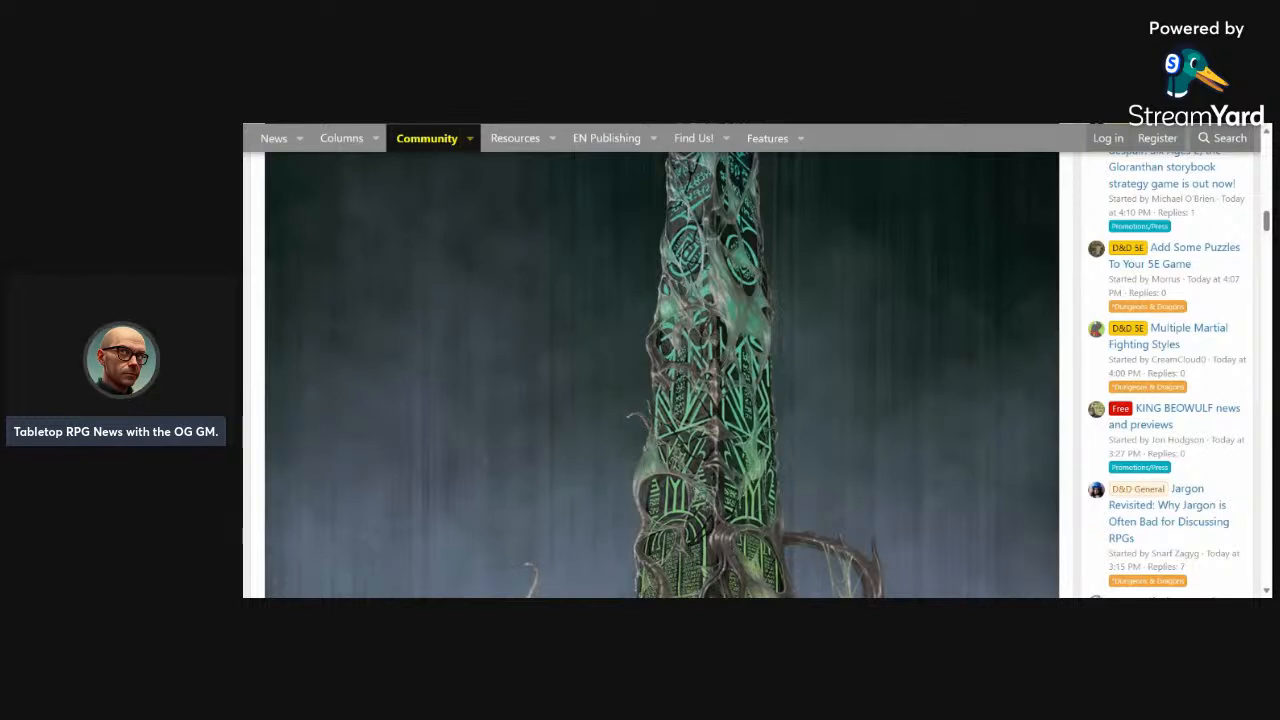
scroll(down, 3)
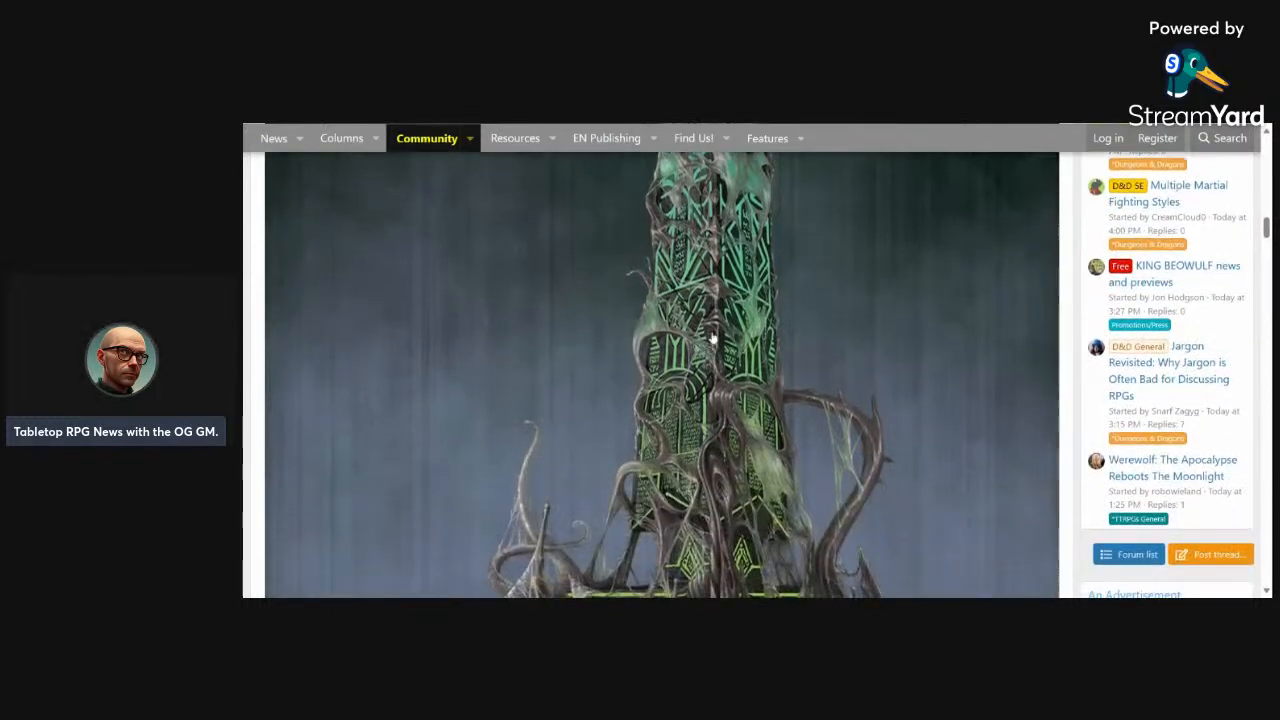
scroll(down, 3)
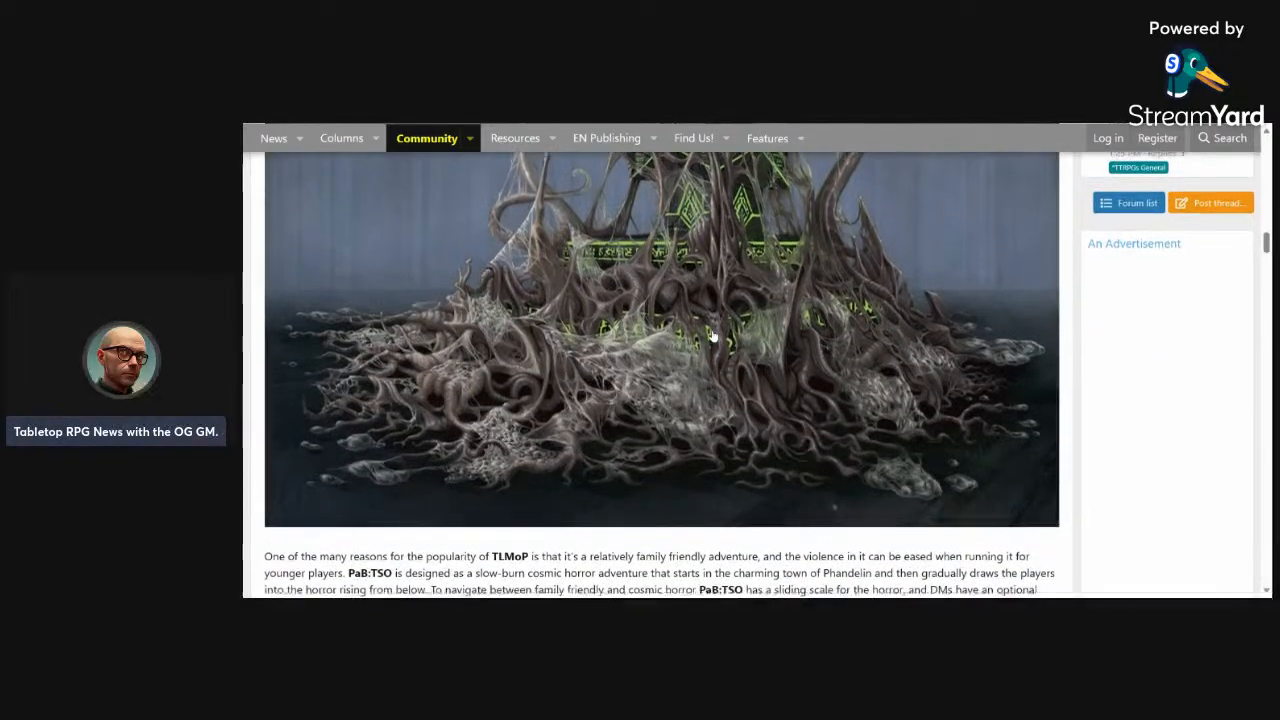
scroll(down, 3)
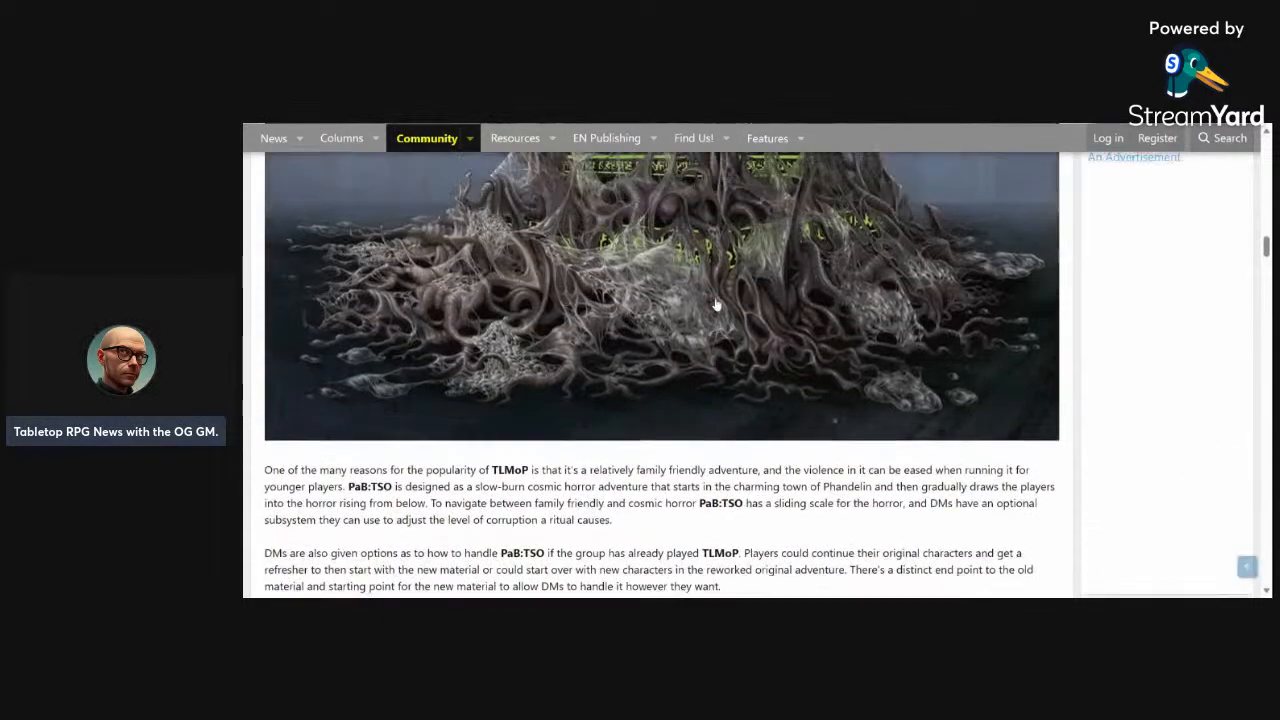
scroll(down, 3)
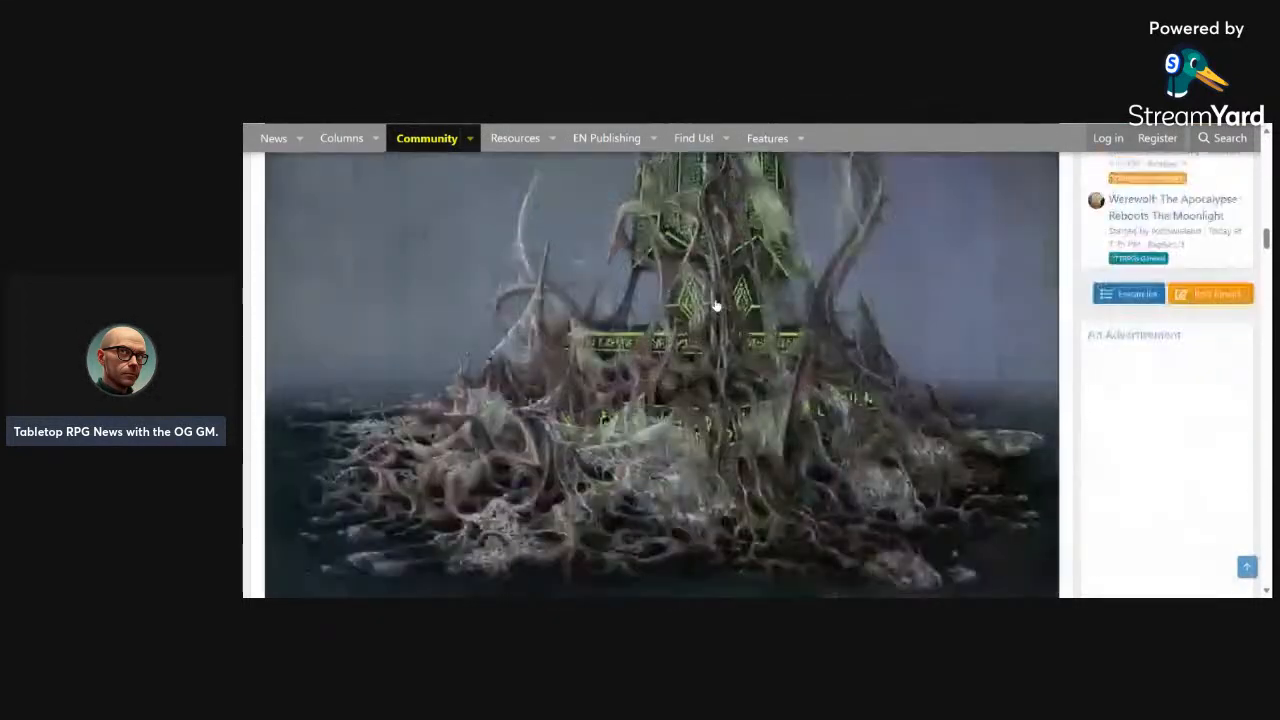
scroll(down, 3)
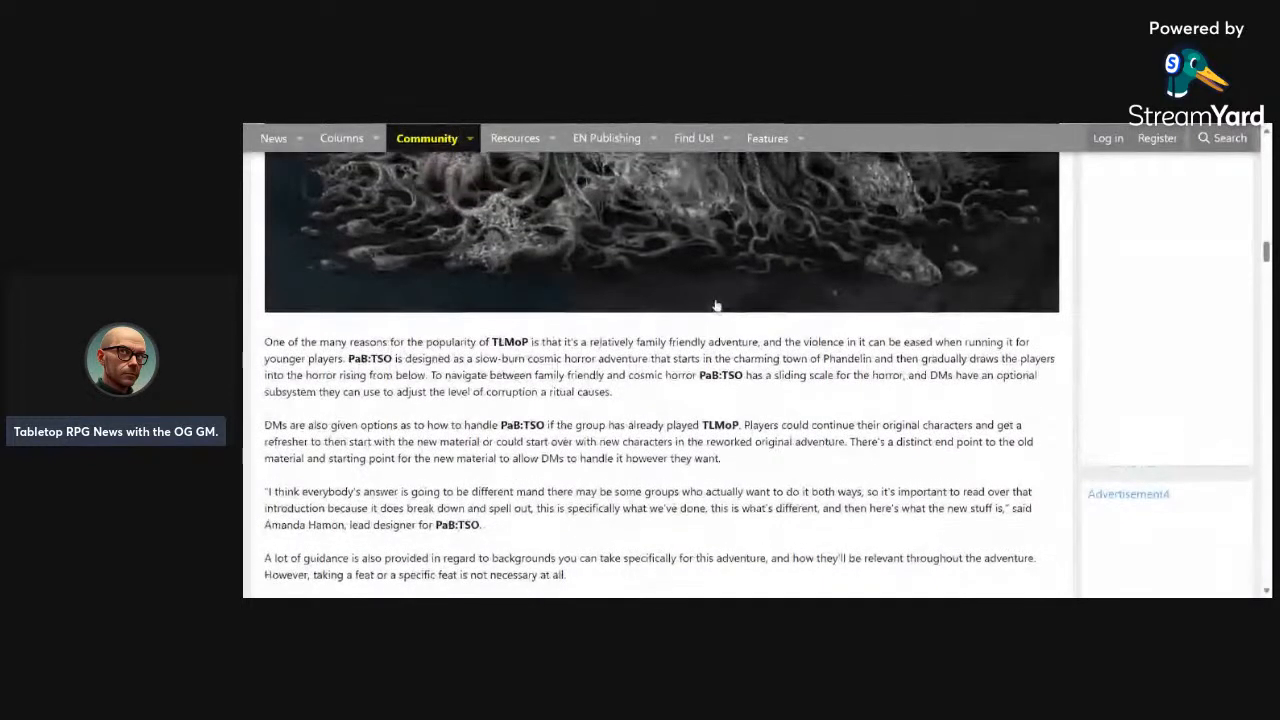
scroll(down, 3)
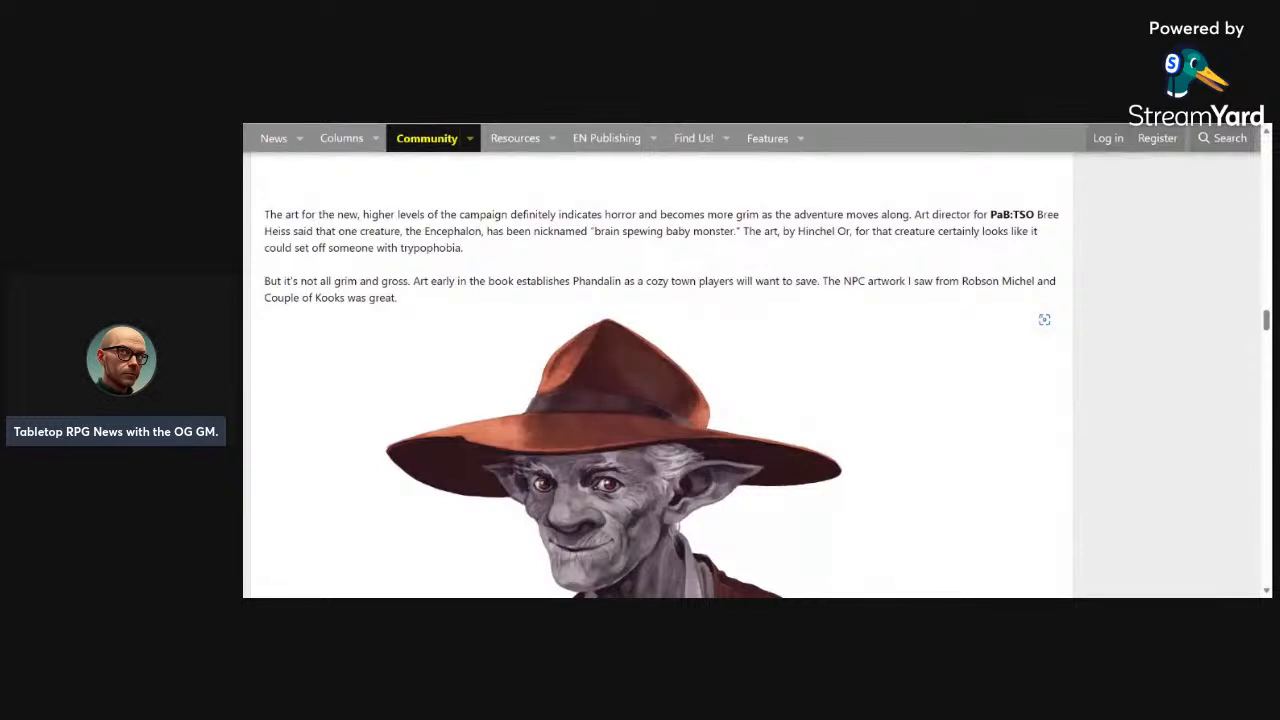
scroll(down, 3)
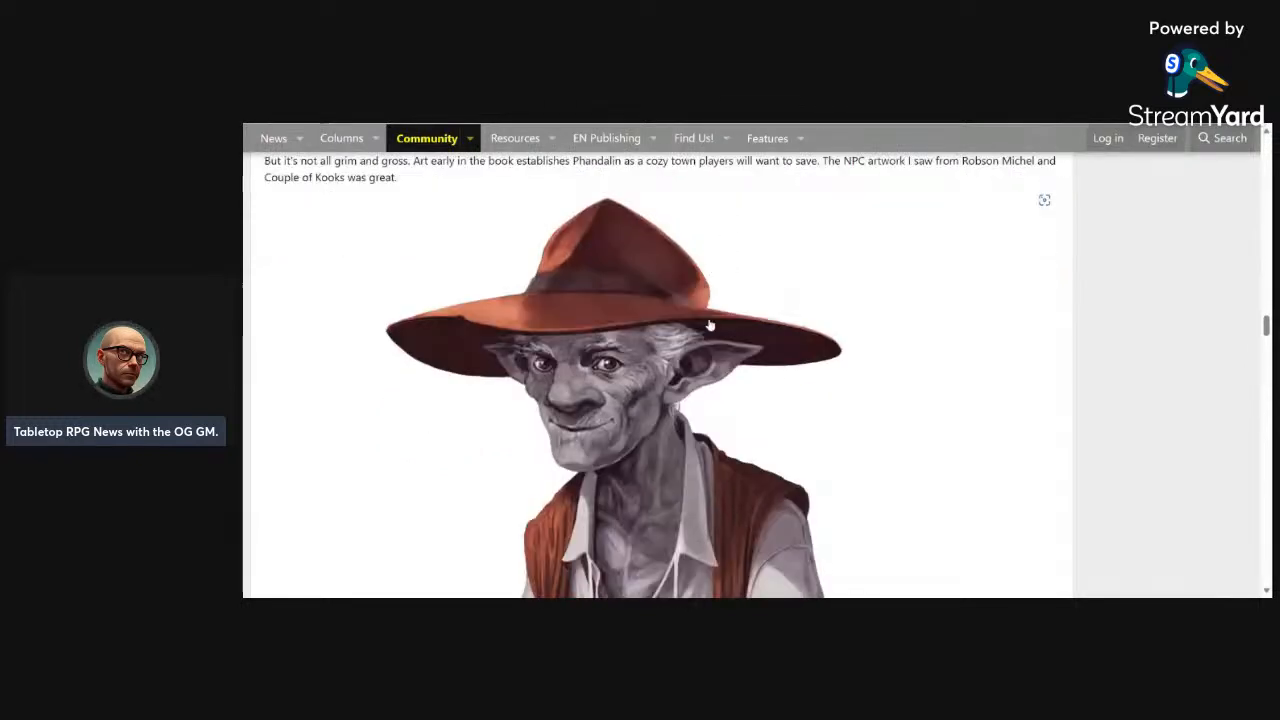
scroll(down, 3)
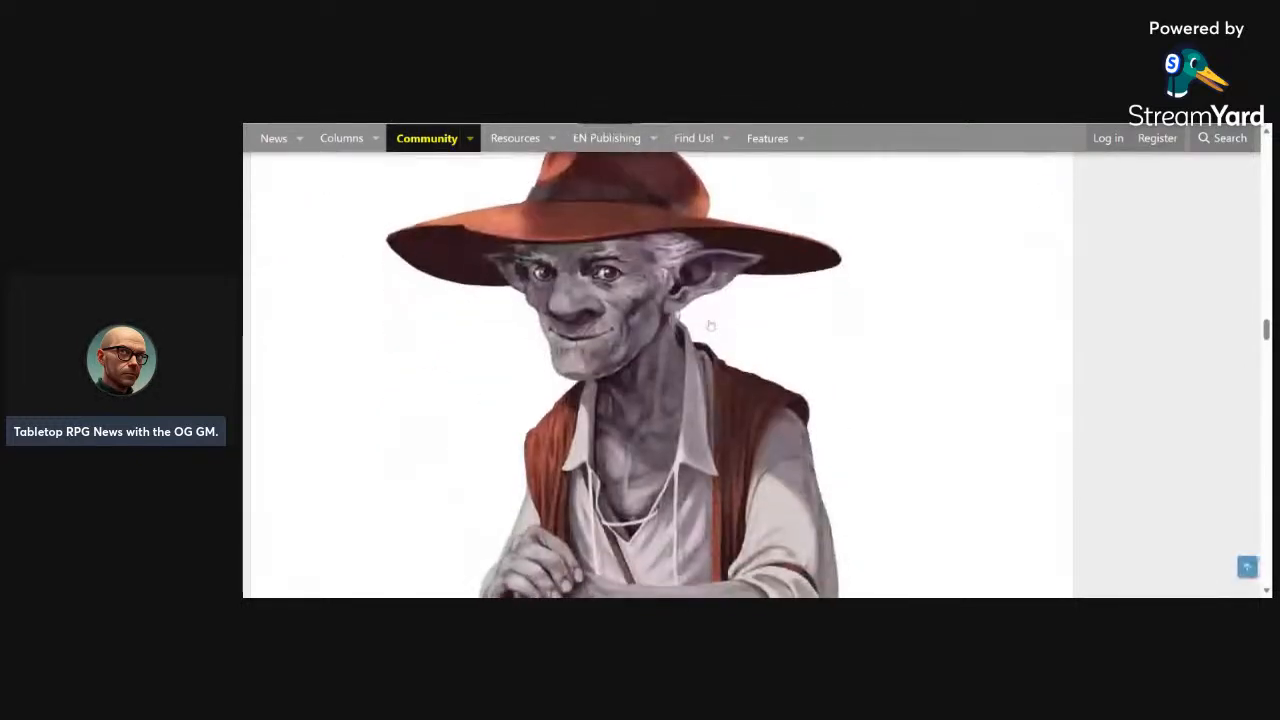
scroll(down, 3)
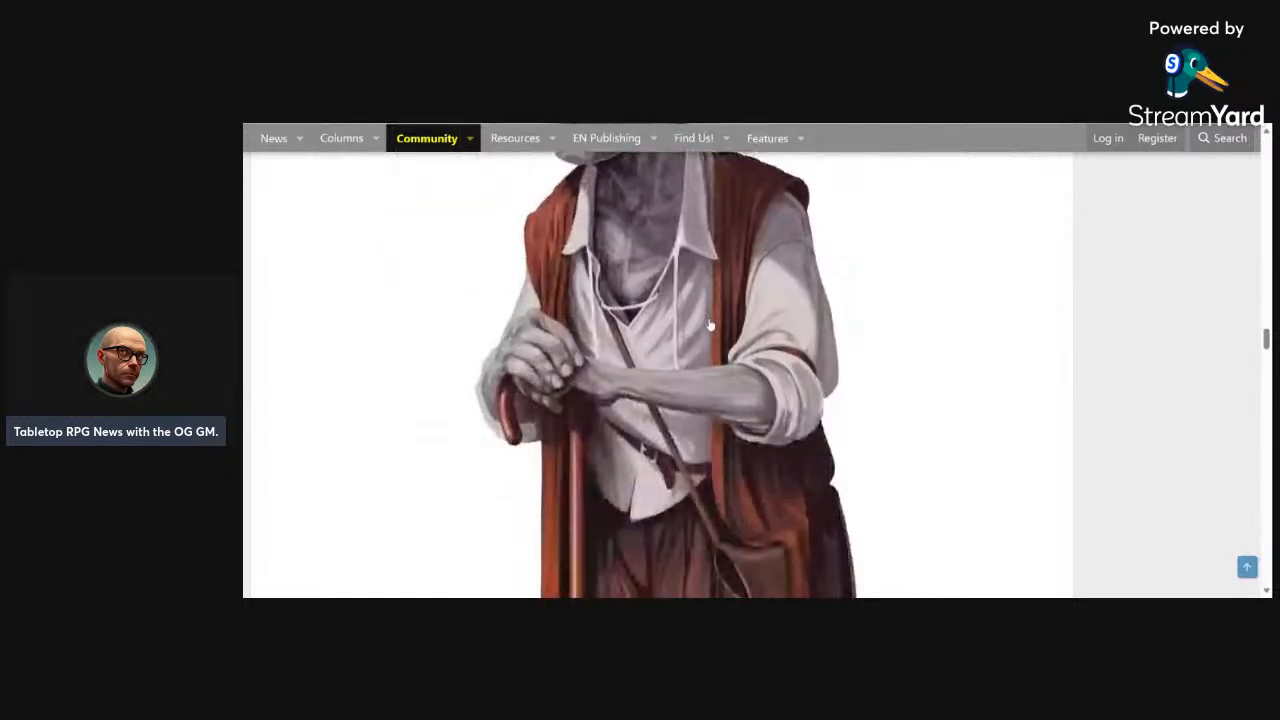
scroll(down, 3)
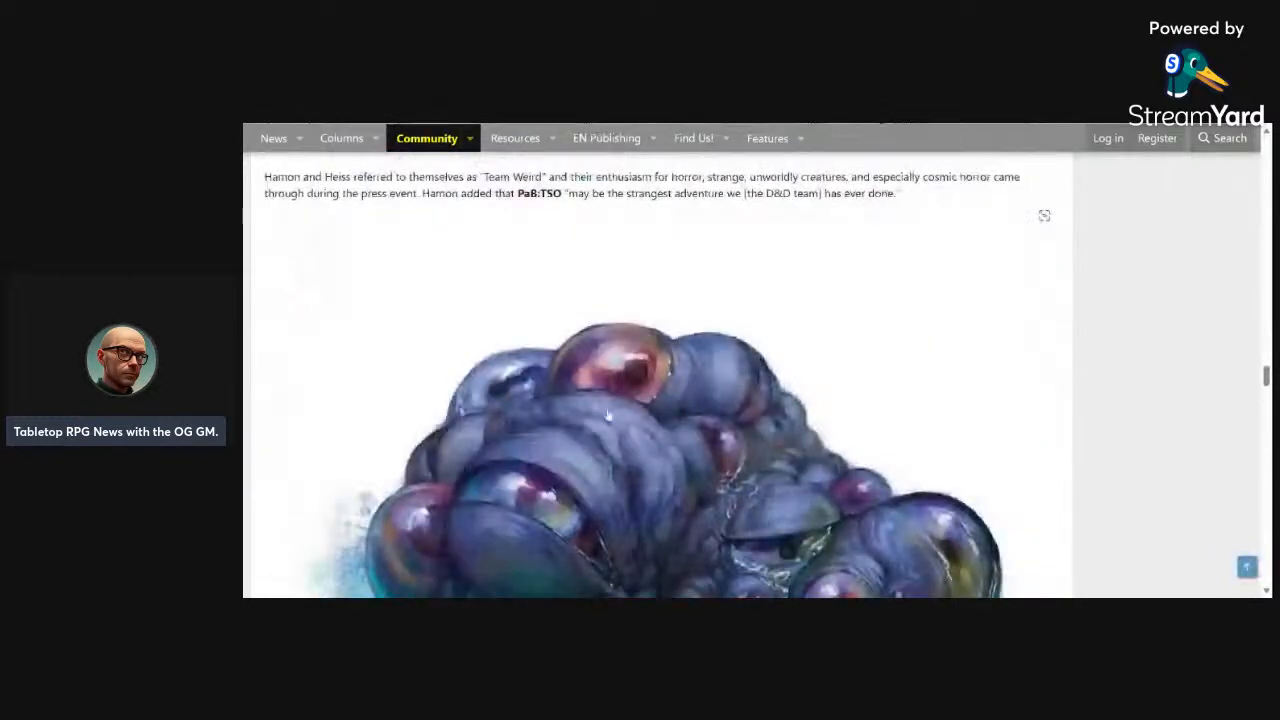
scroll(down, 3)
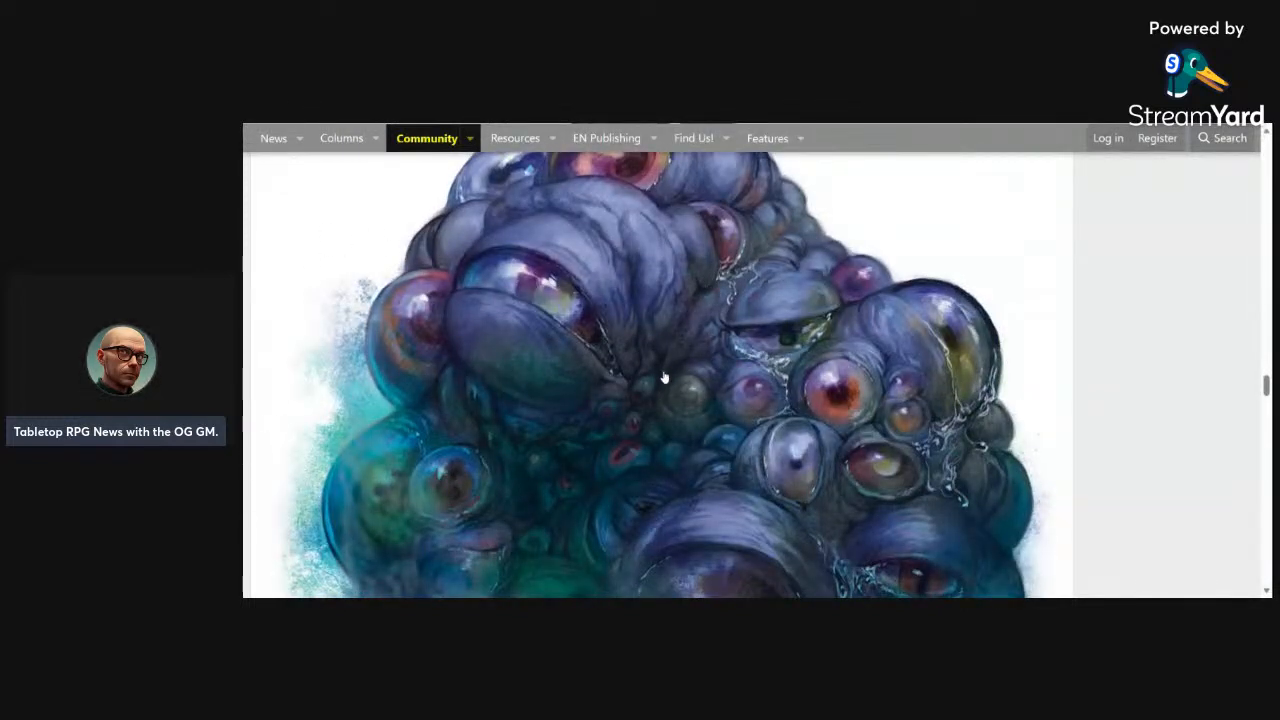
scroll(down, 3)
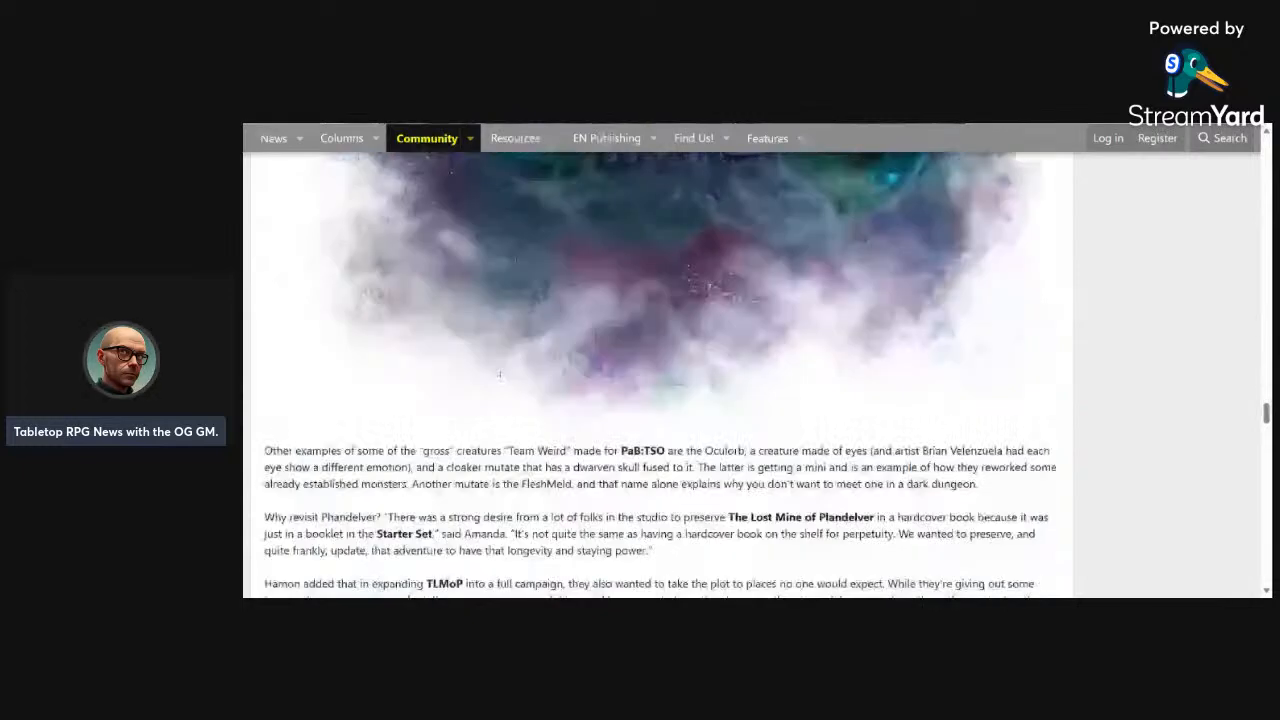
scroll(down, 3)
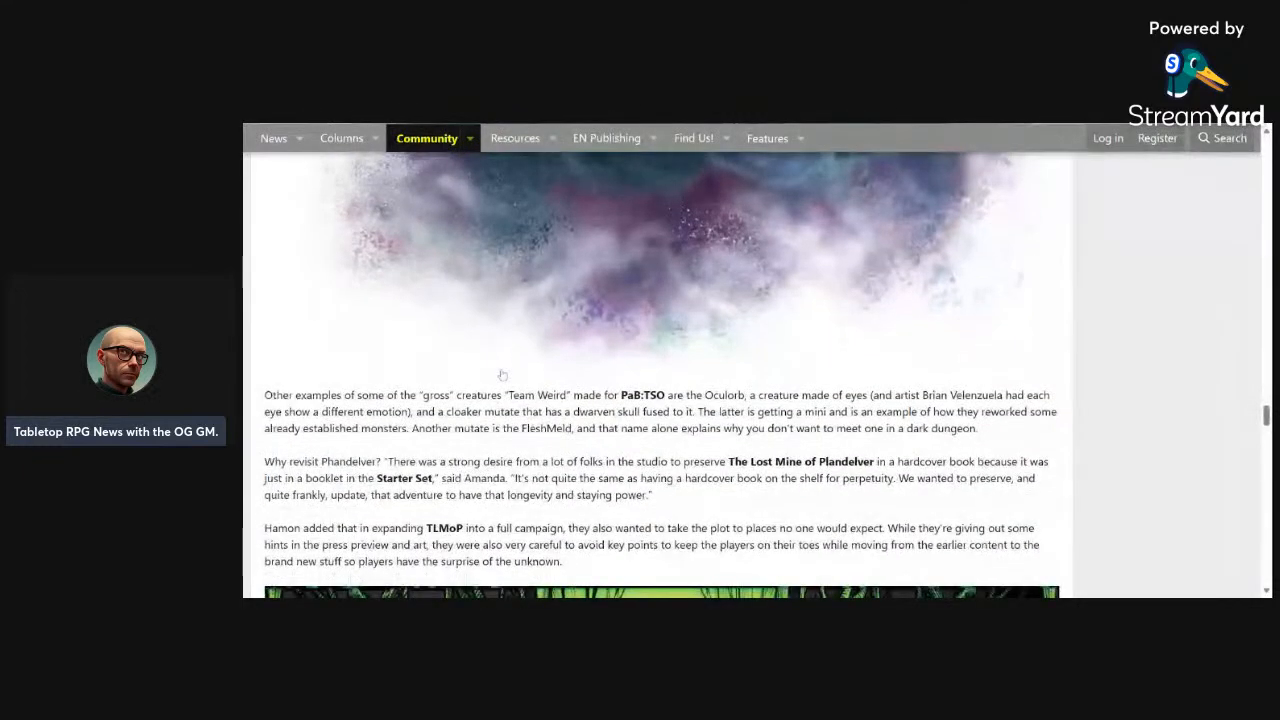
scroll(down, 3)
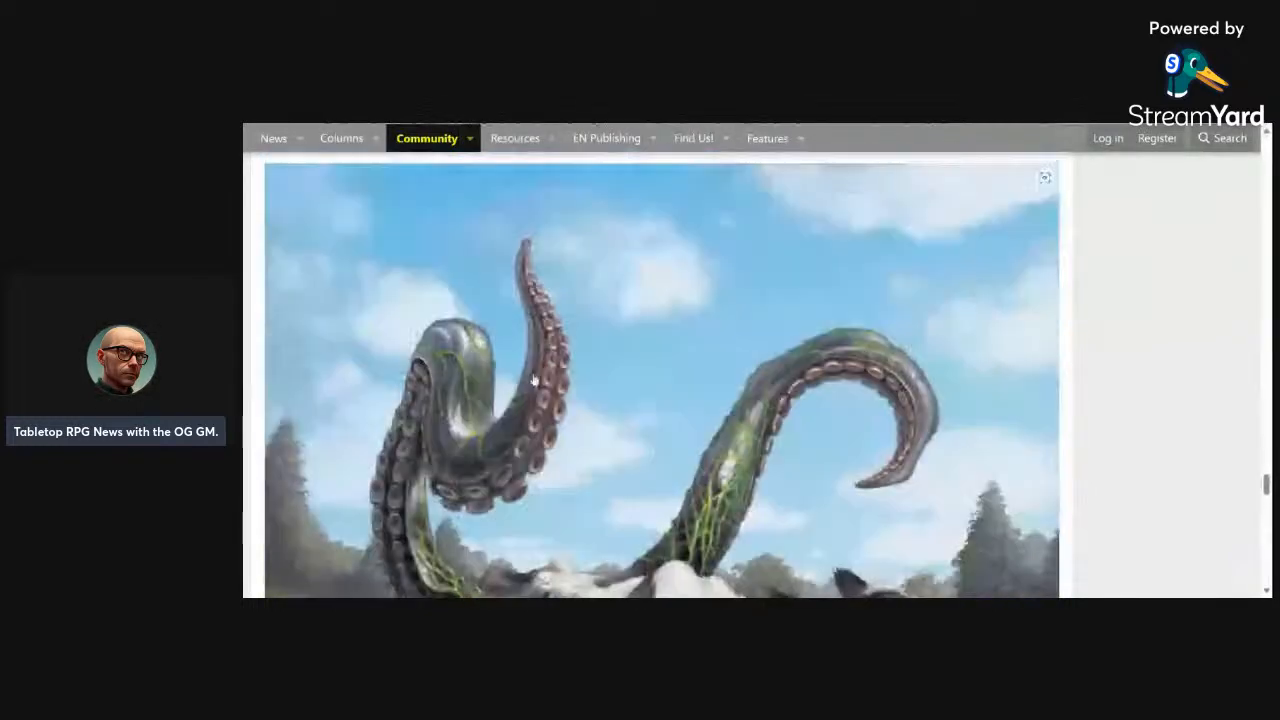
scroll(down, 3)
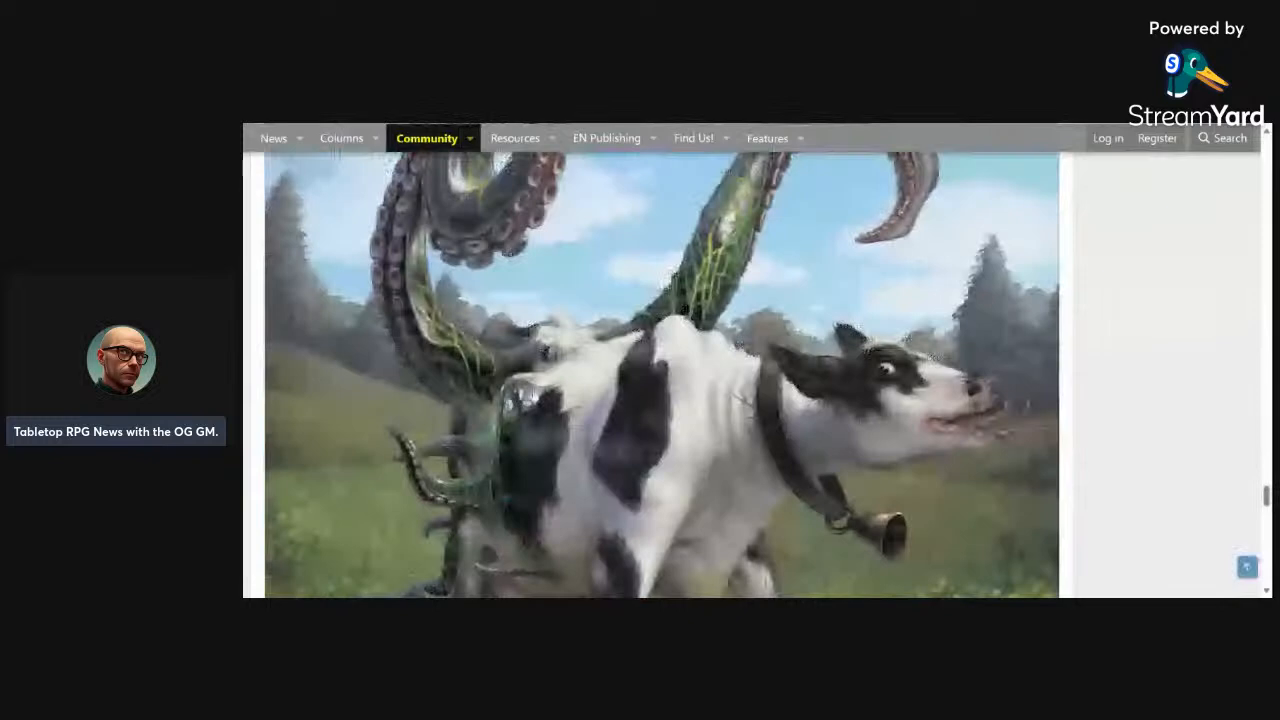
scroll(down, 3)
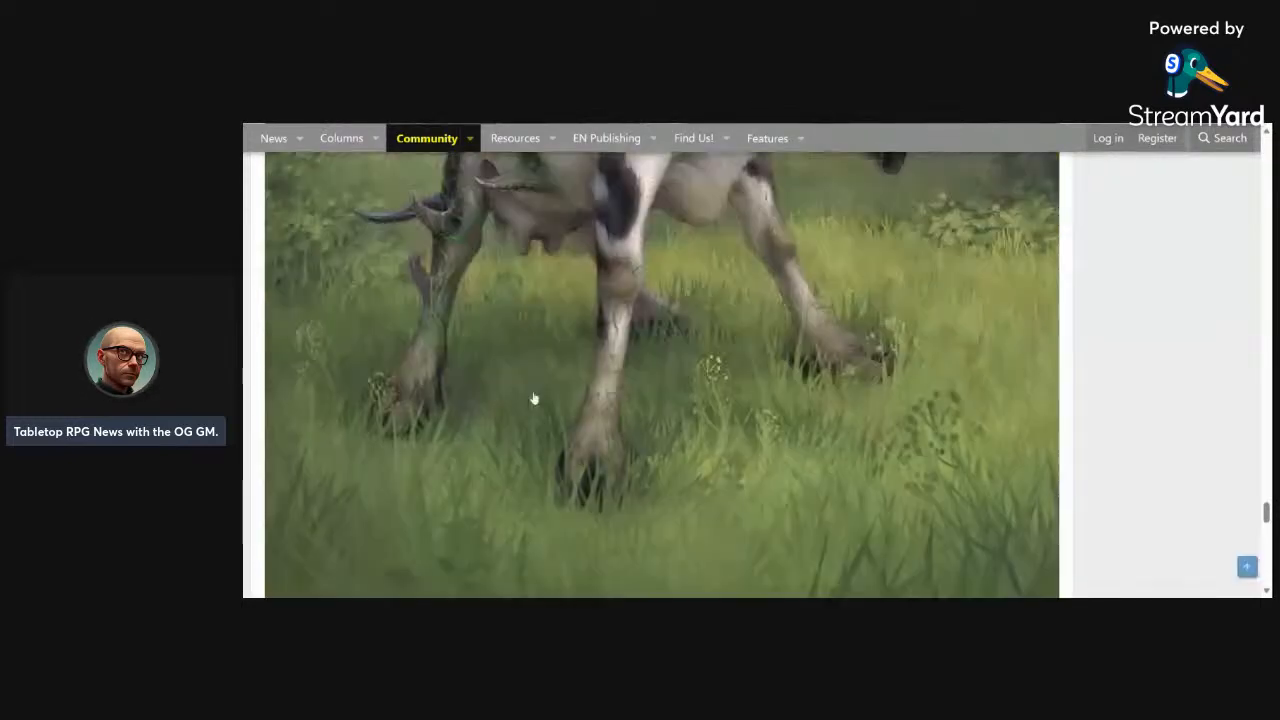
scroll(down, 3)
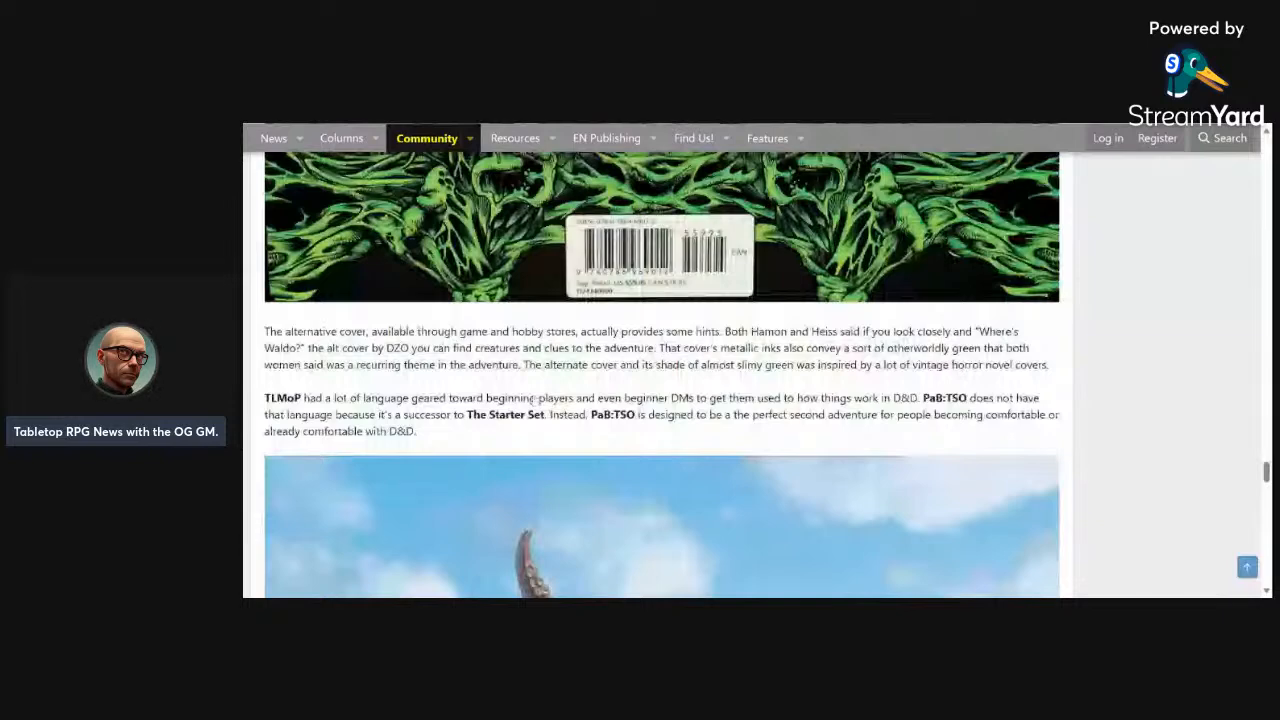
scroll(down, 3)
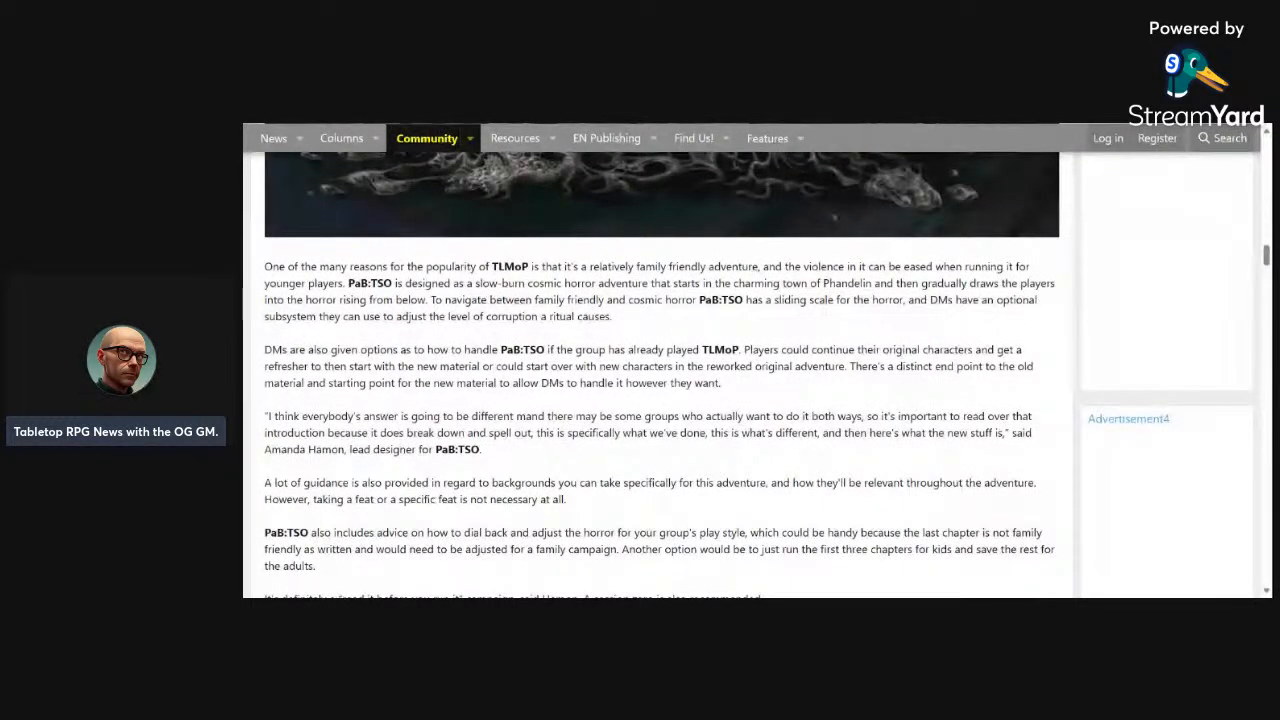
scroll(down, 3)
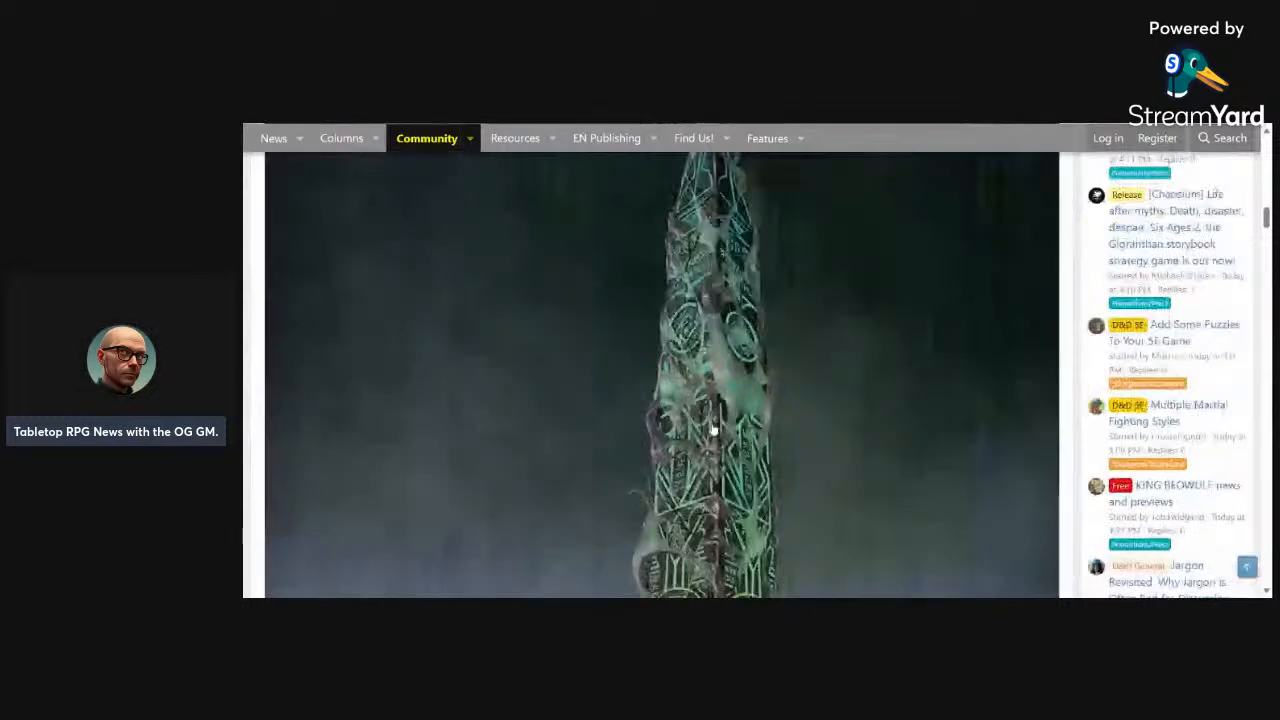
scroll(down, 3)
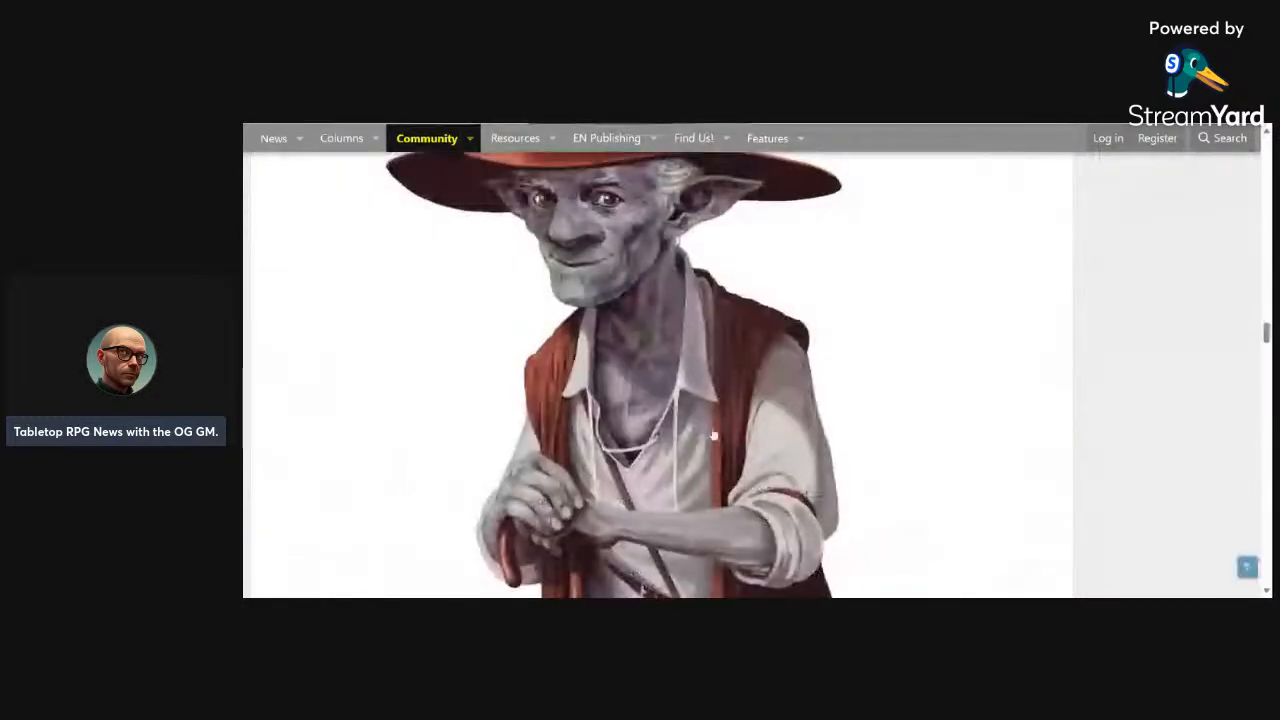
scroll(down, 3)
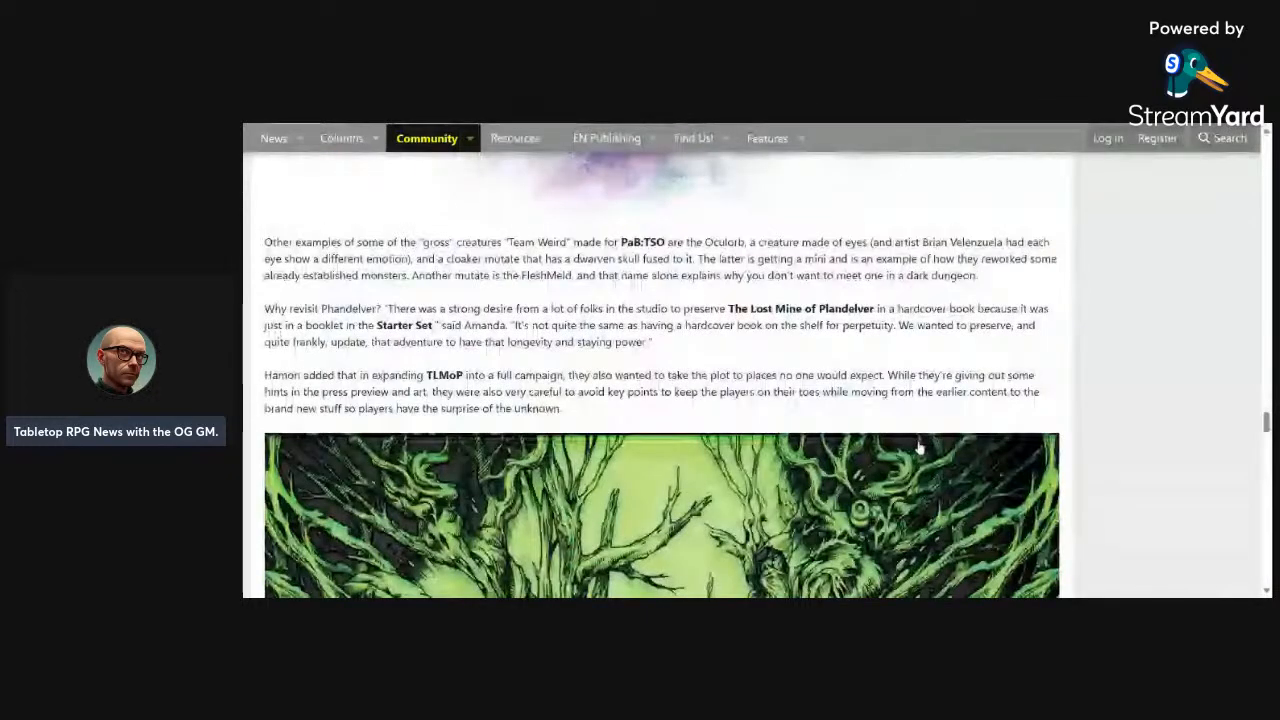
scroll(down, 3)
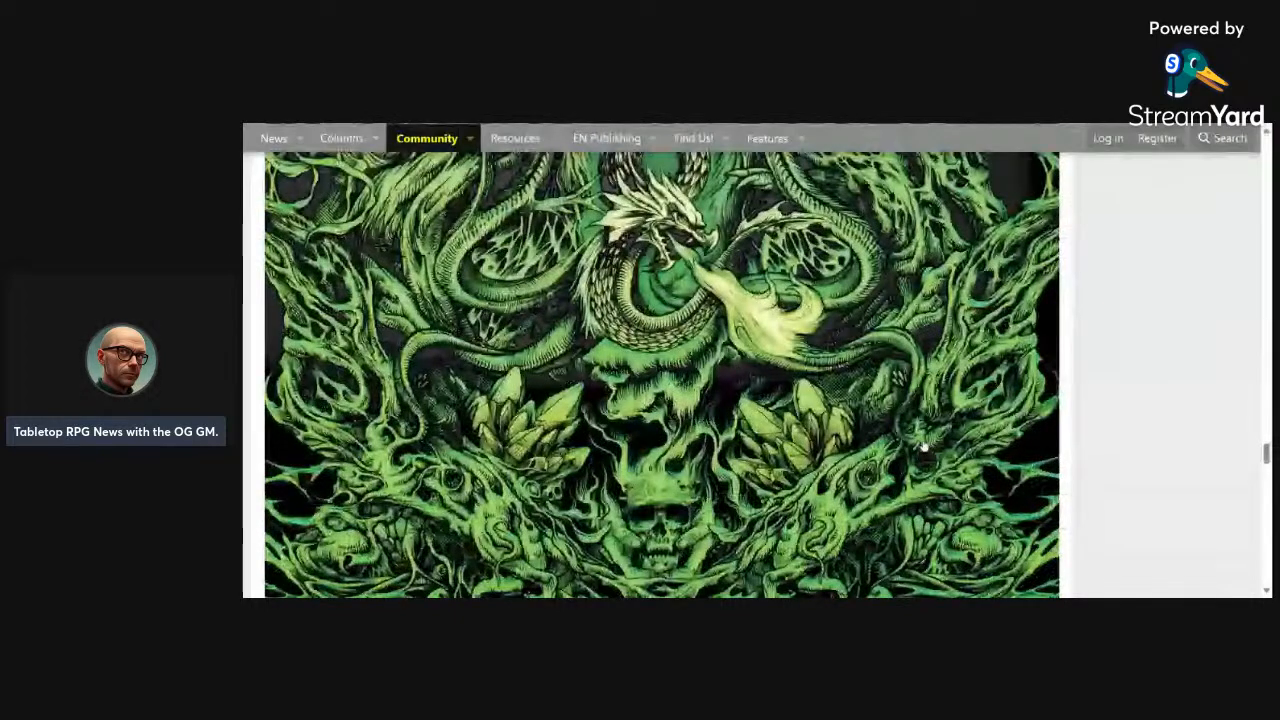
scroll(down, 3)
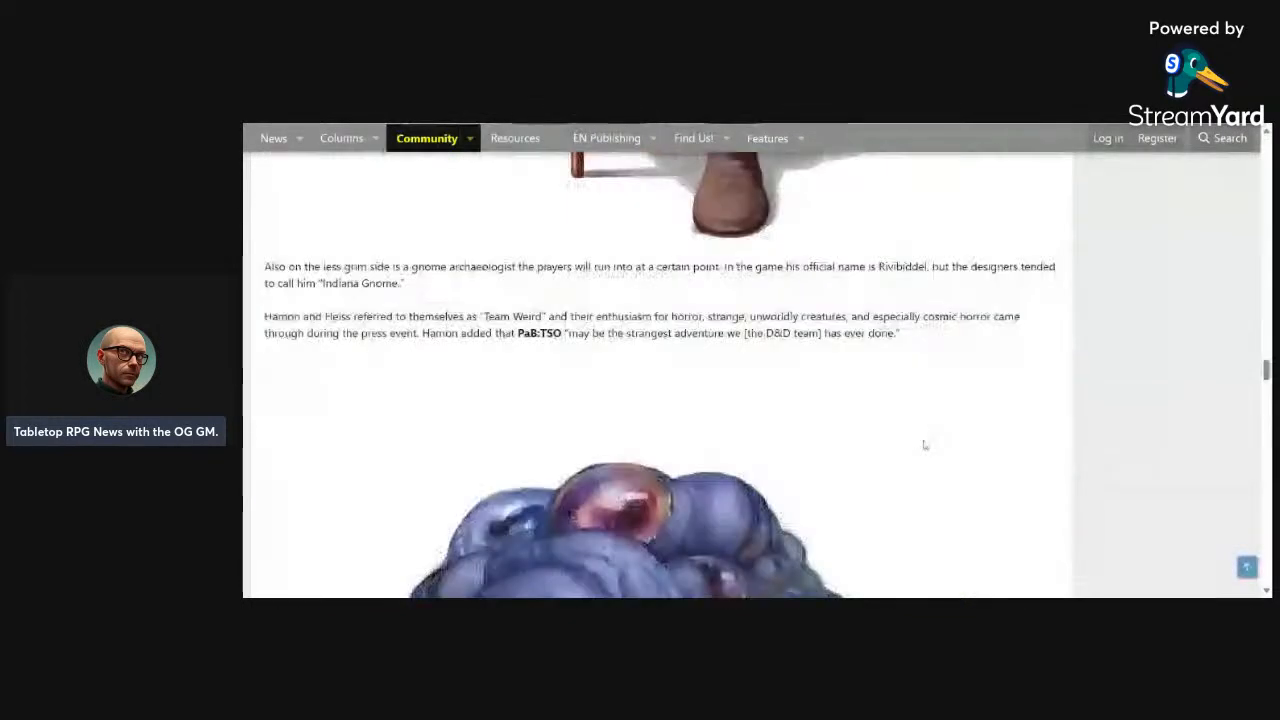
scroll(down, 3)
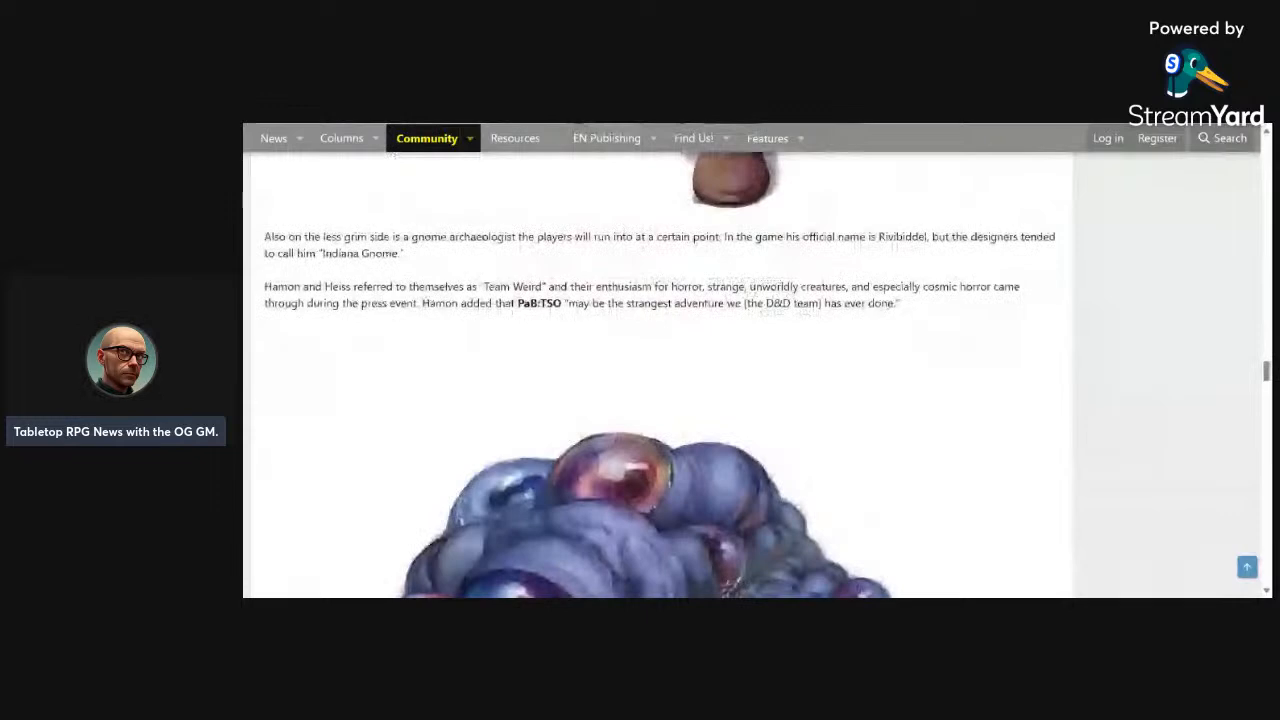
scroll(down, 3)
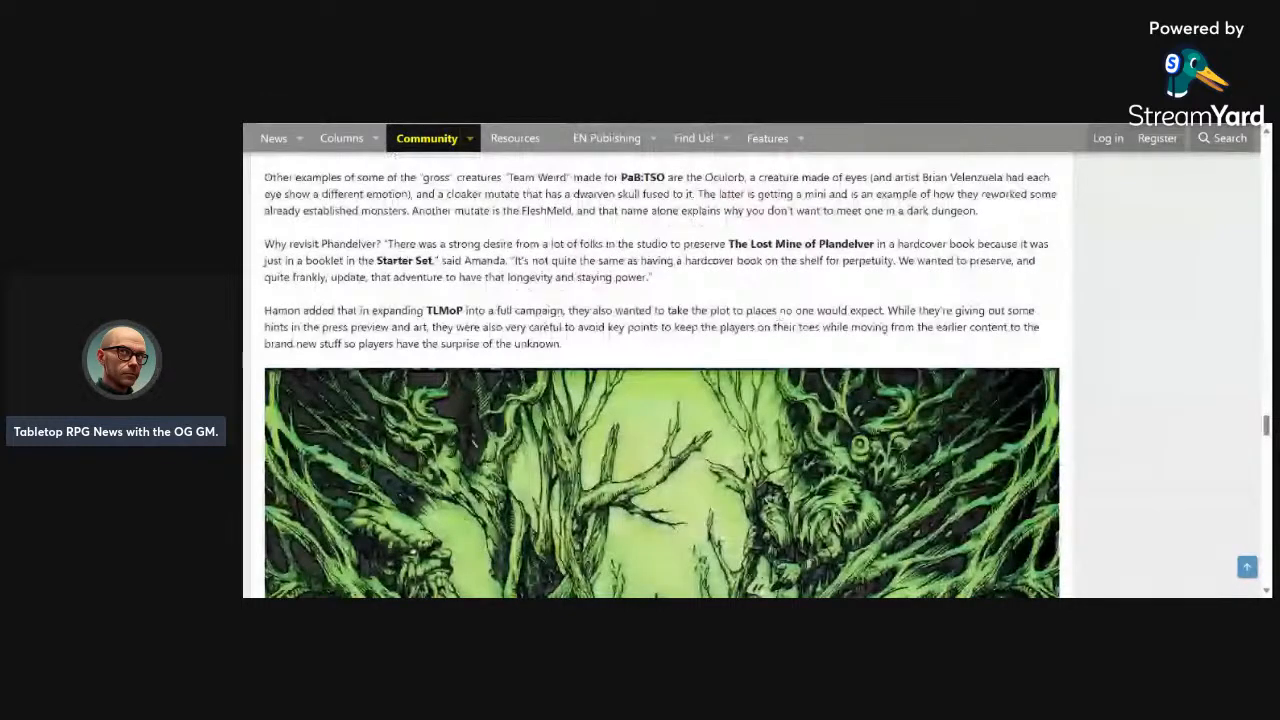
scroll(down, 3)
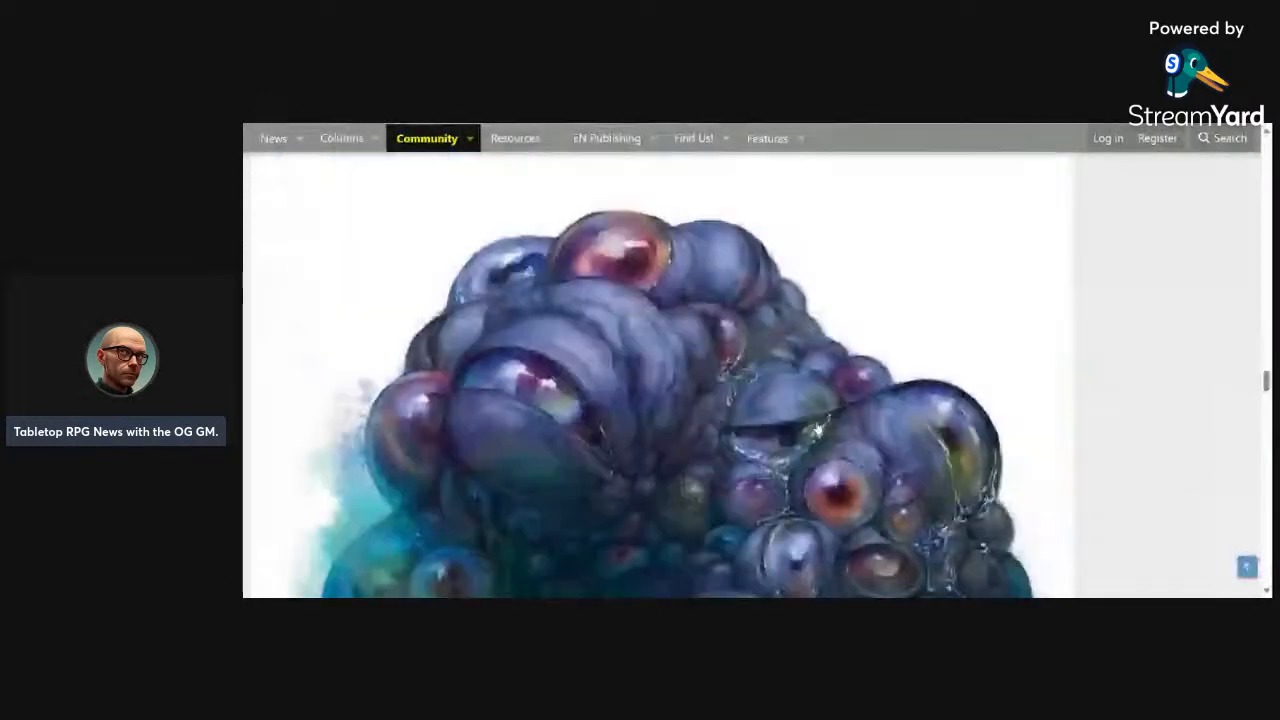
scroll(down, 3)
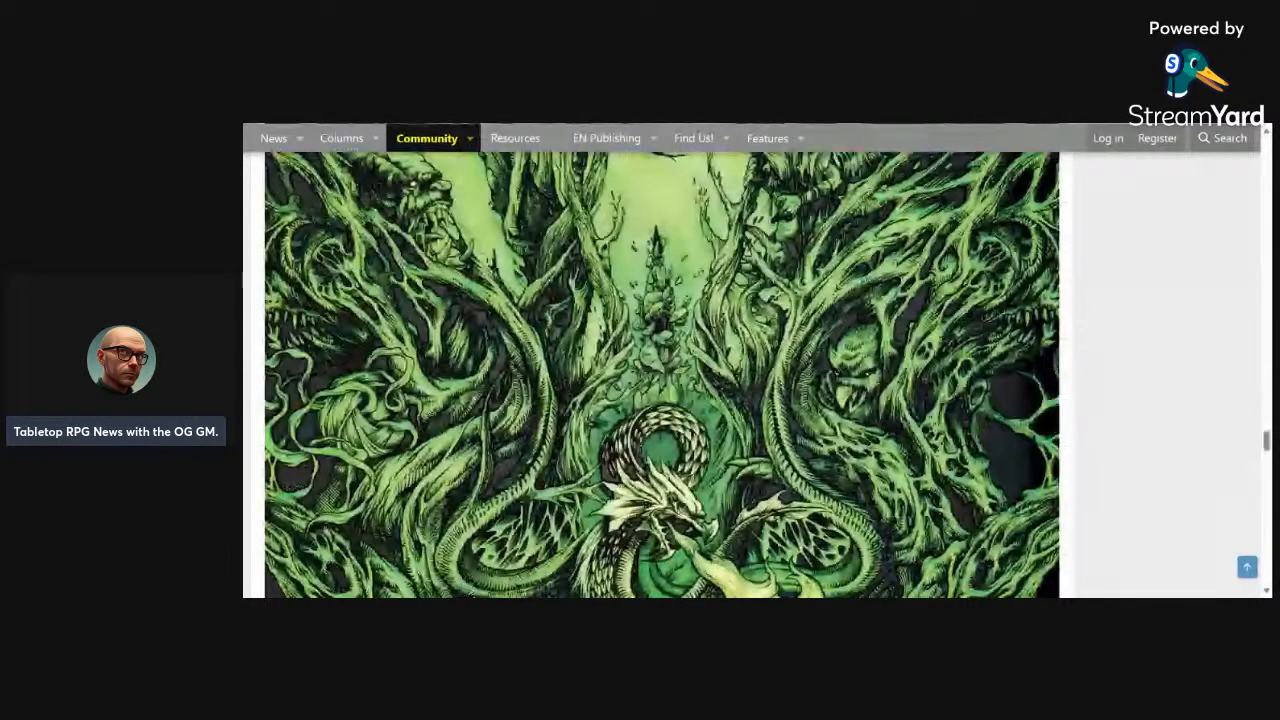
scroll(down, 3)
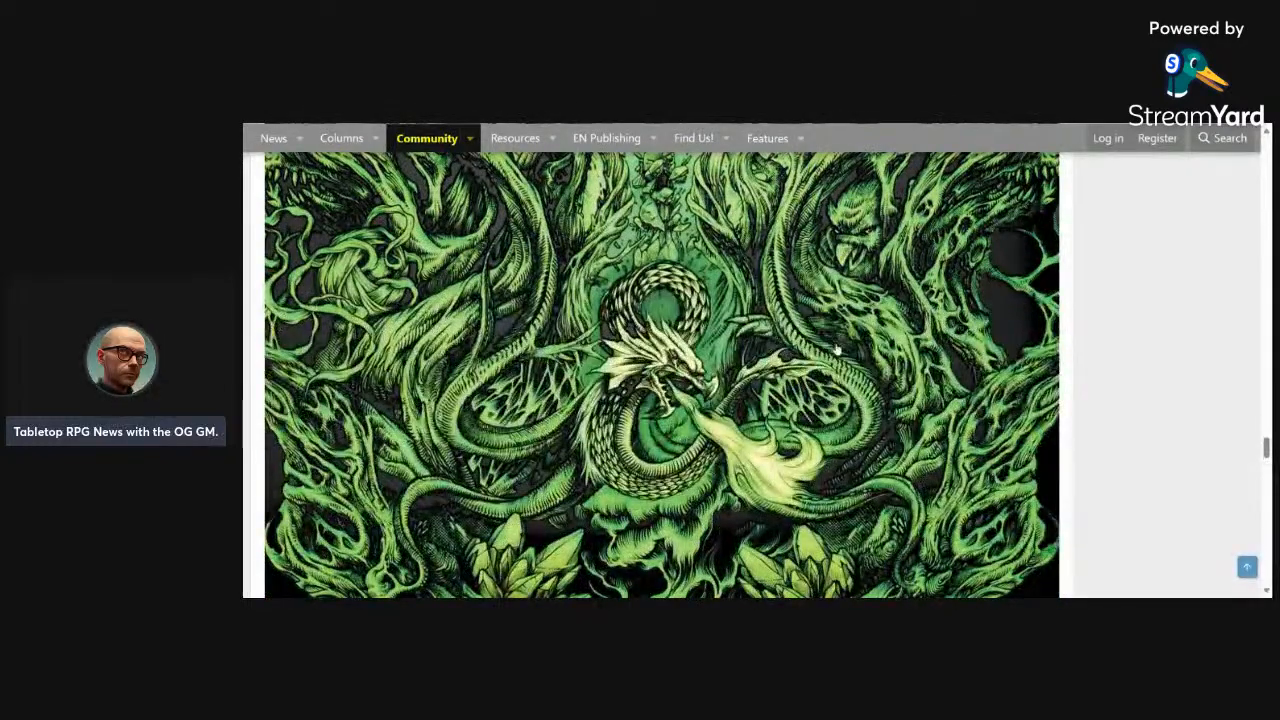
scroll(down, 3)
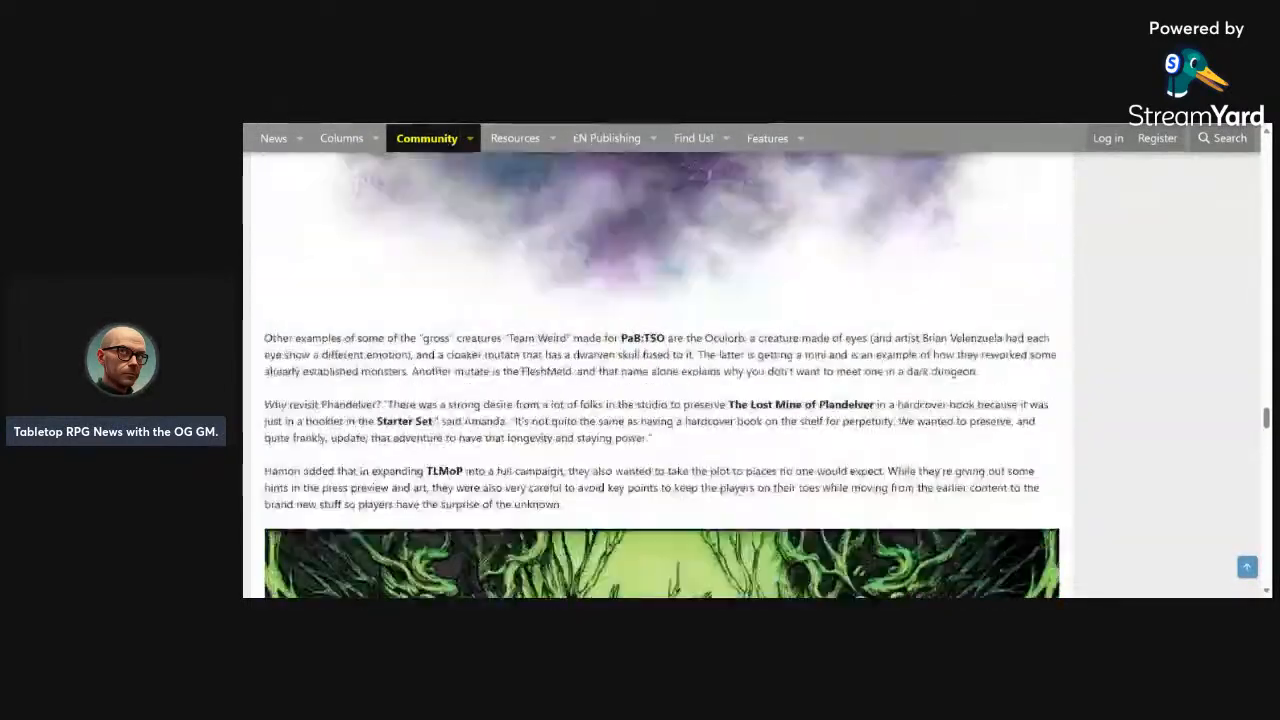